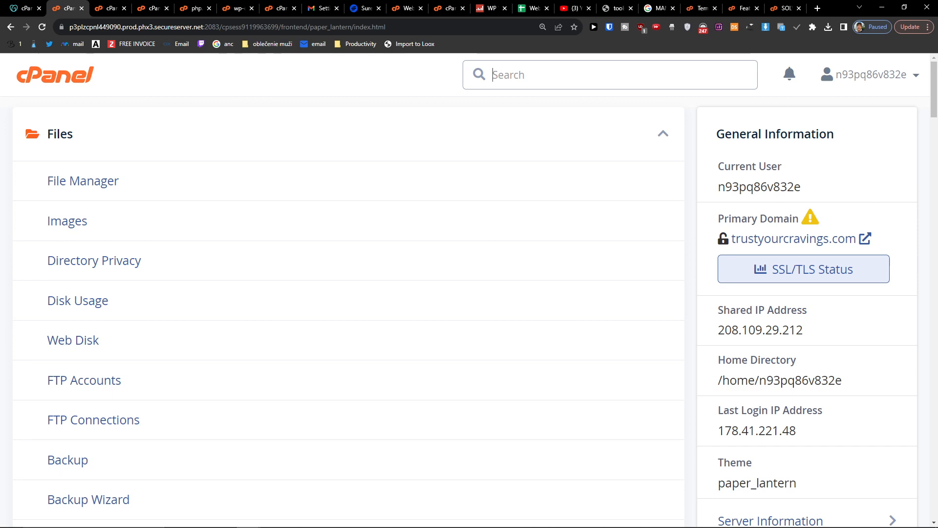
- Scroll down cPanel and open the Select PHP Version extensions settings
{"action": "scroll", "scroll_direction": "down", "scroll_amount": 3}
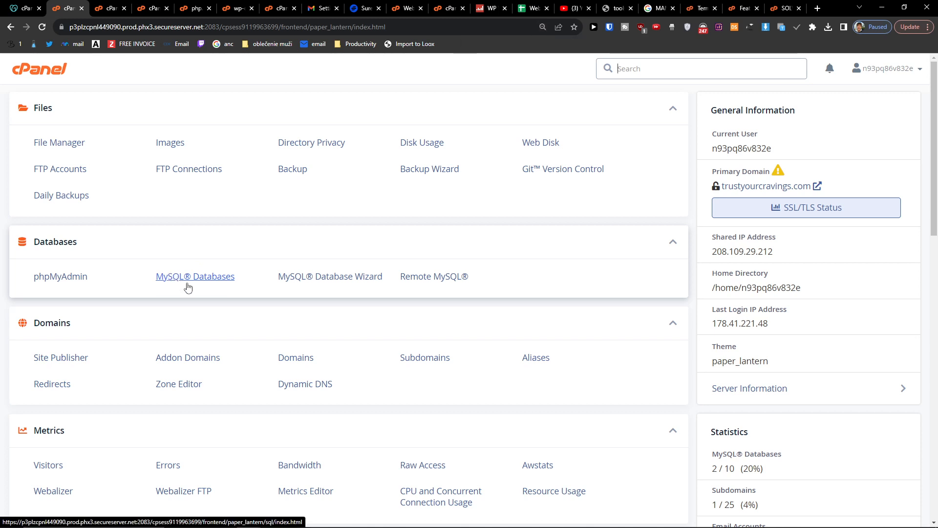
{"action": "scroll", "scroll_direction": "down", "scroll_amount": 3}
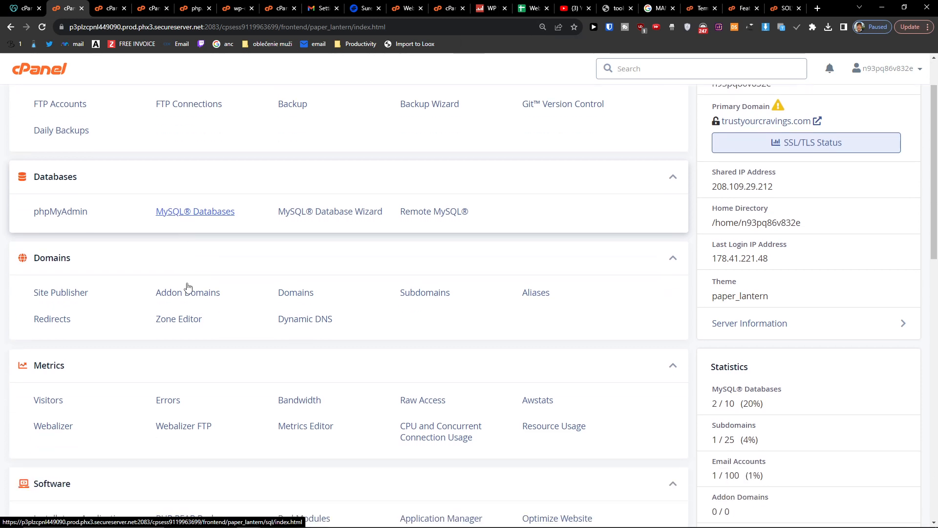
{"action": "scroll", "scroll_direction": "down", "scroll_amount": 3}
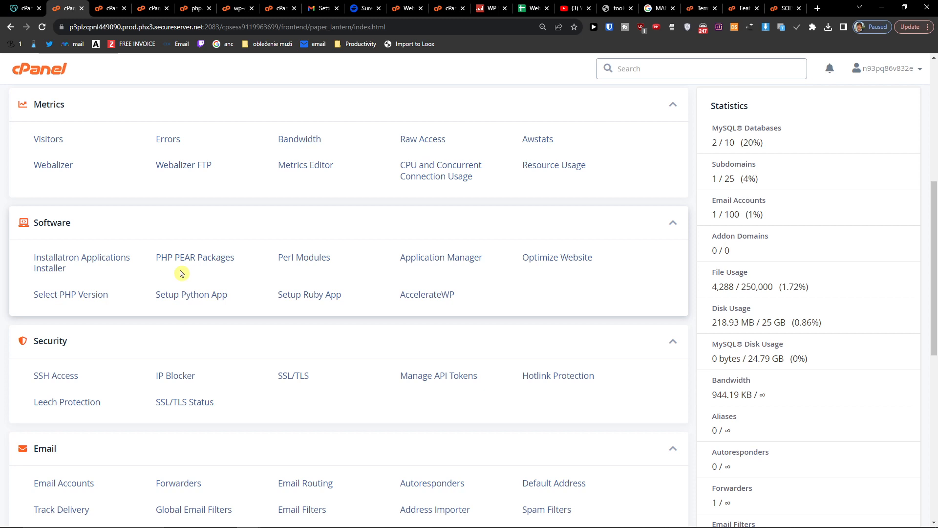
{"action": "mouse_move", "coordinate": [71, 293]}
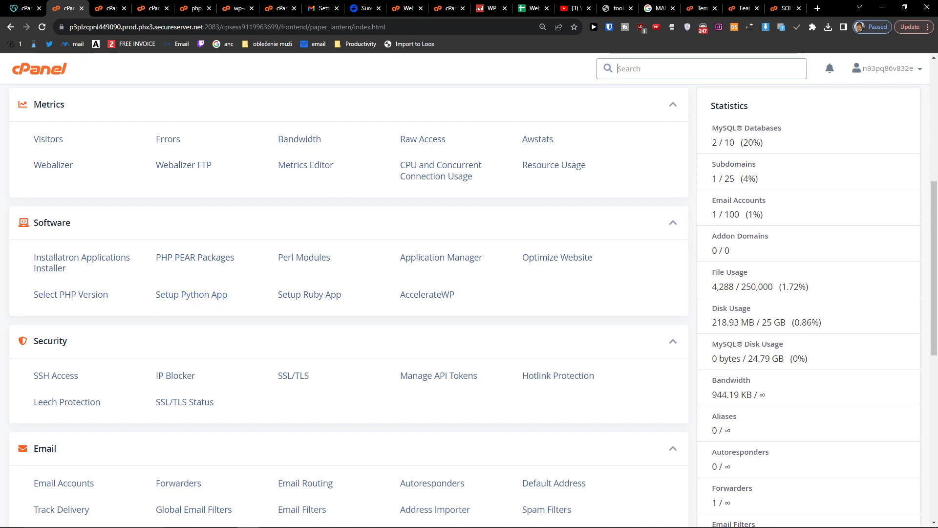
{"action": "left_click", "coordinate": [701, 69]}
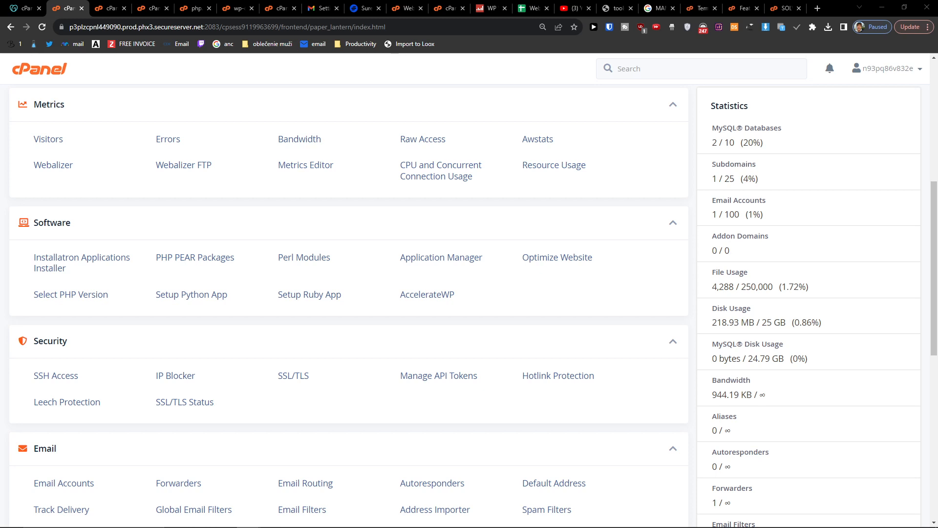
{"action": "left_click", "coordinate": [70, 293]}
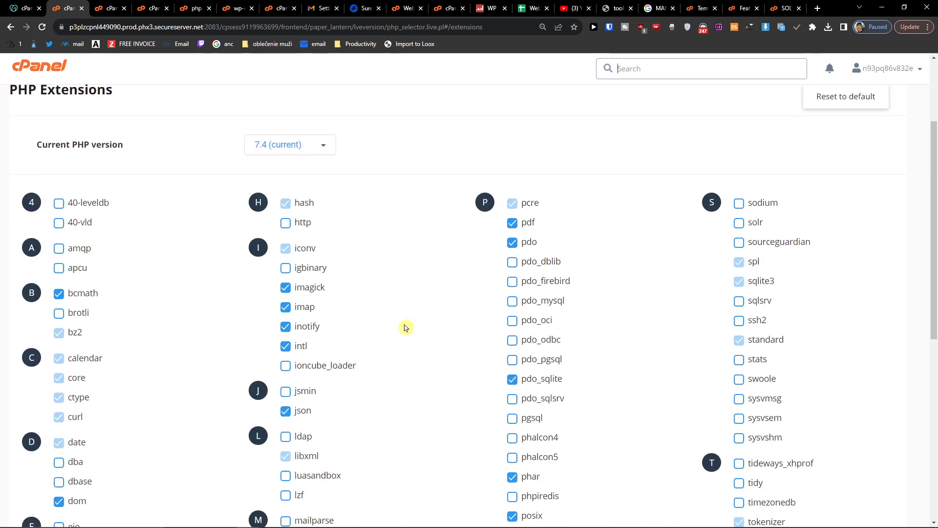
{"action": "mouse_move", "coordinate": [285, 365]}
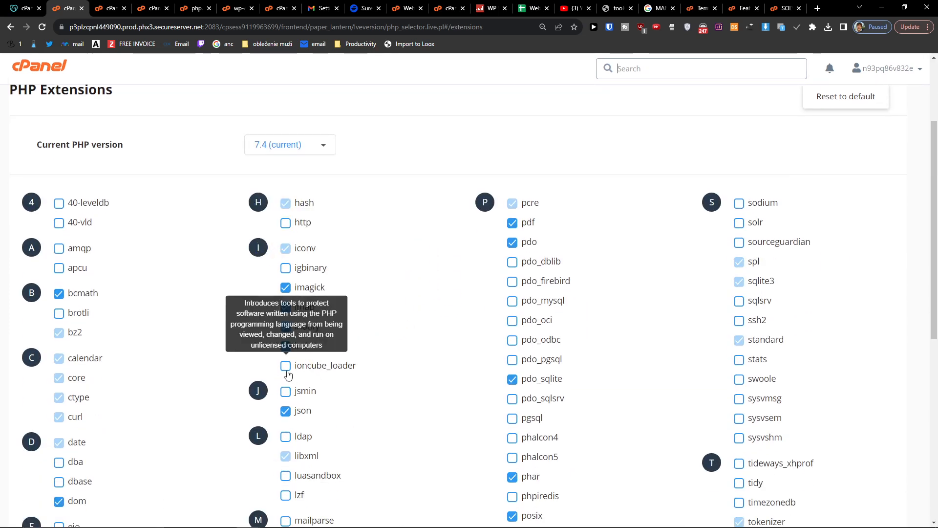
- Enable the ioncube_loader extension in the PHP 7.4 extensions list
{"action": "left_click", "coordinate": [285, 365]}
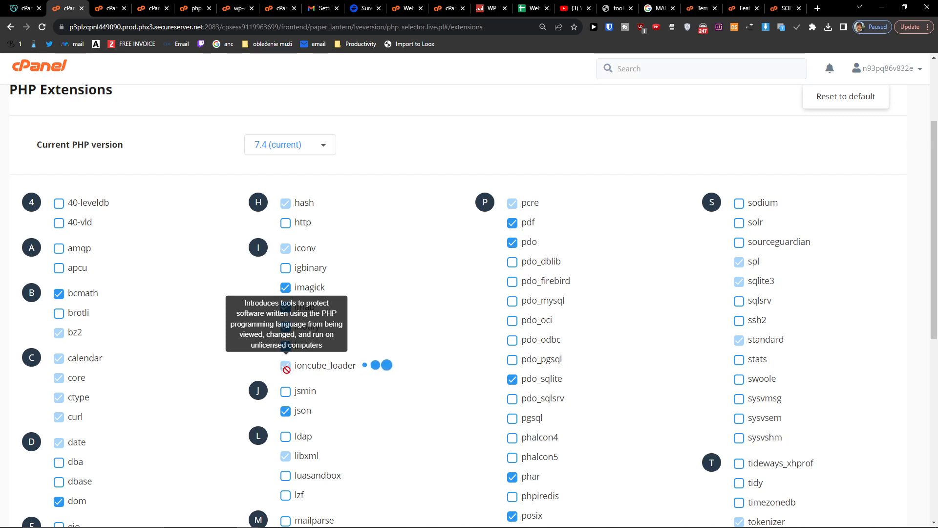
{"action": "left_click", "coordinate": [285, 365]}
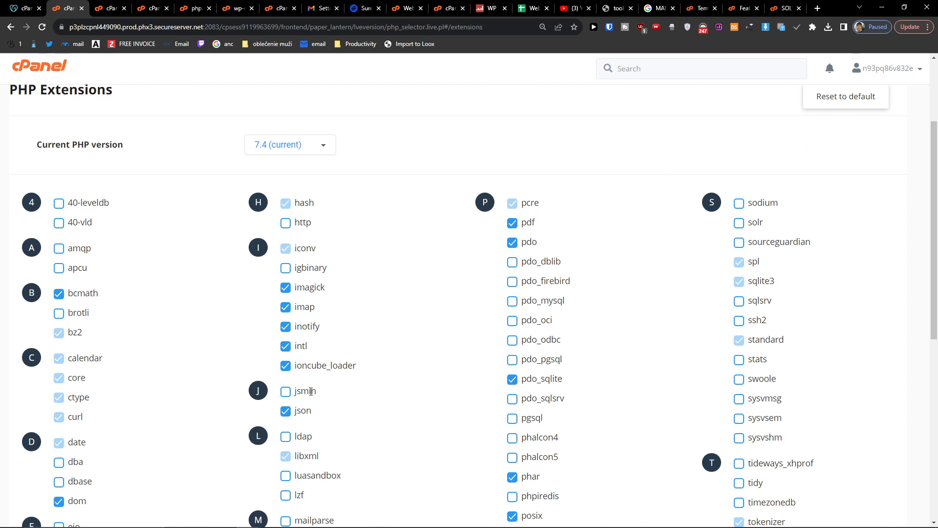
{"action": "left_click", "coordinate": [285, 365]}
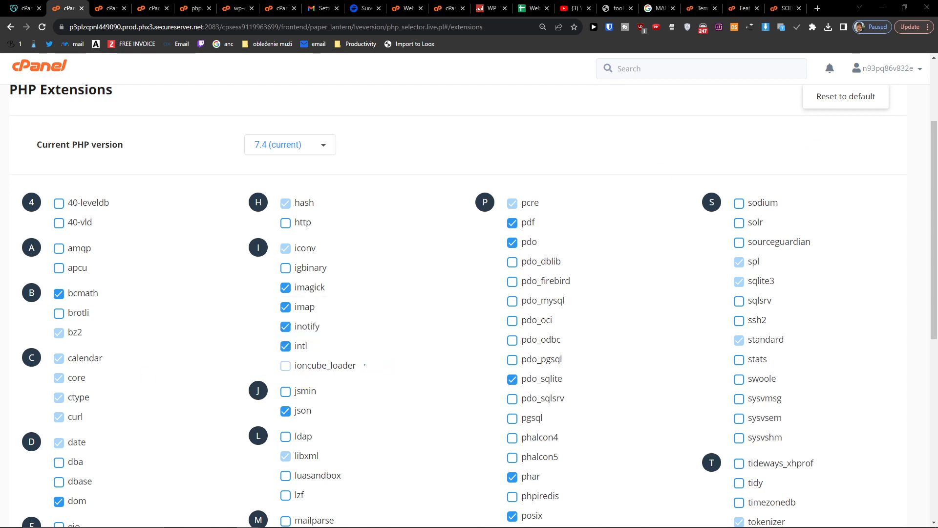